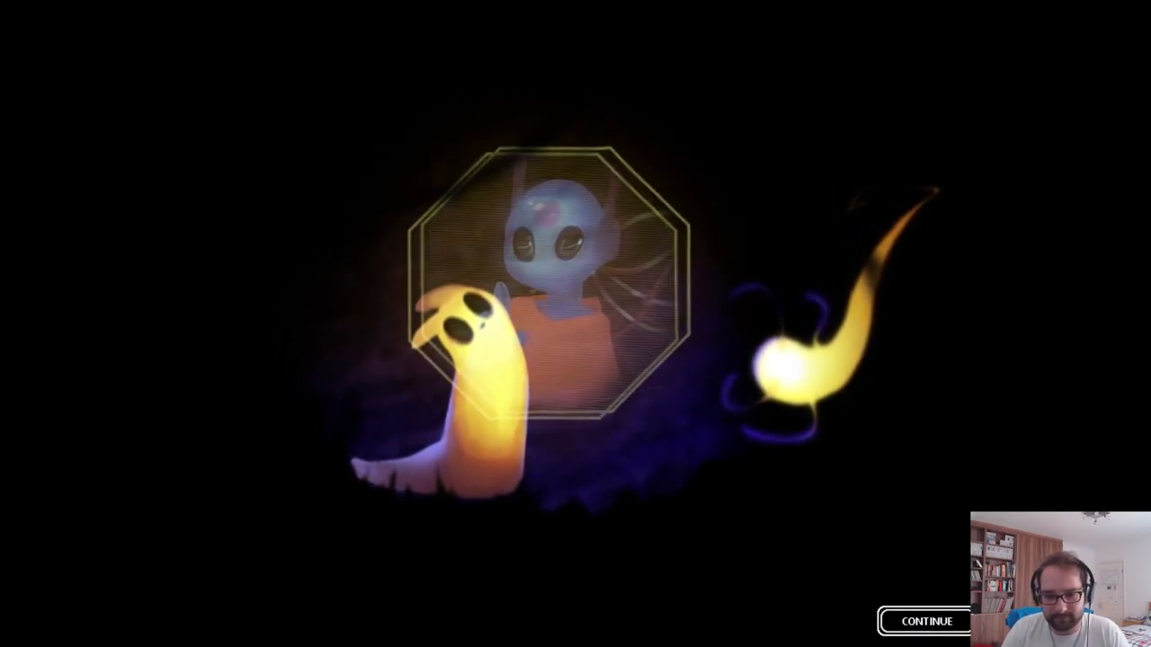
pyautogui.click(920, 622)
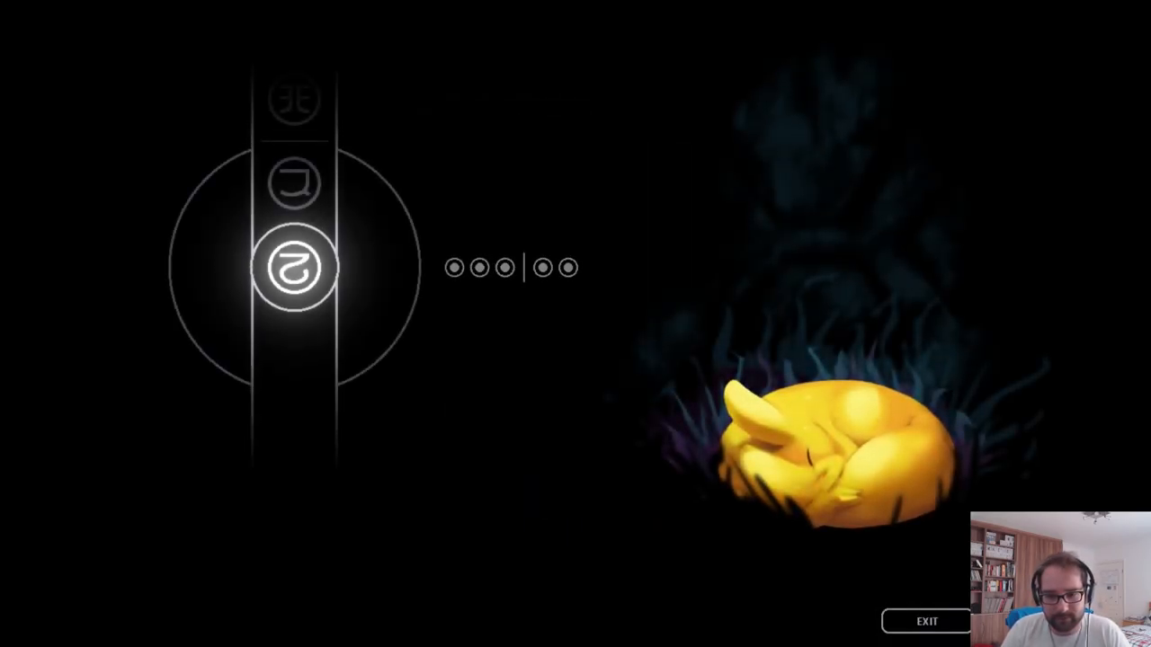